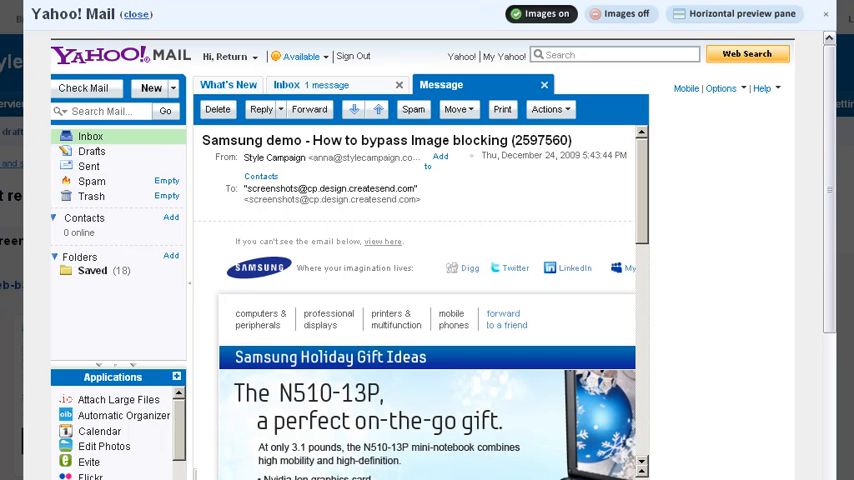
mouse_move(645, 140)
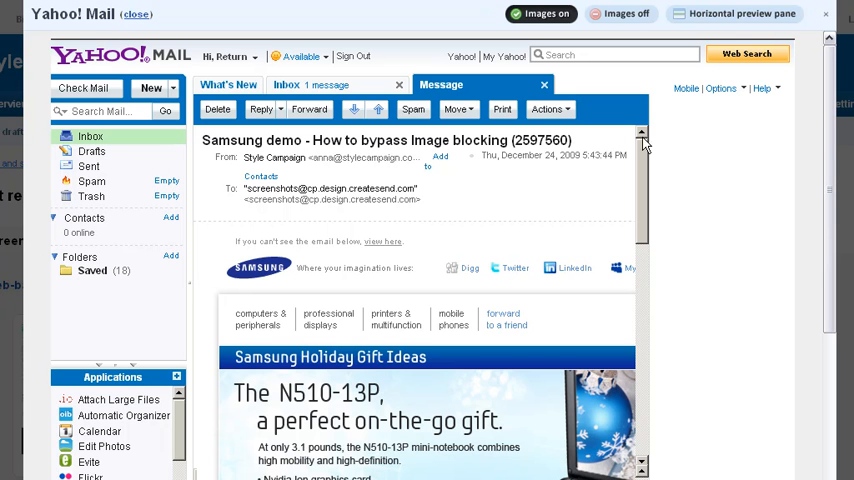
Toggle the Samsung demo message's images off and on, then use the horizontal preview pane
left_click(627, 13)
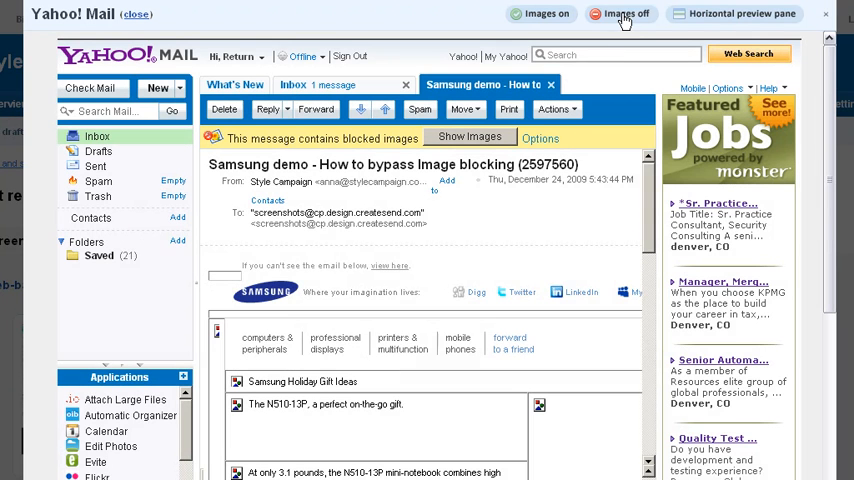
left_click(621, 13)
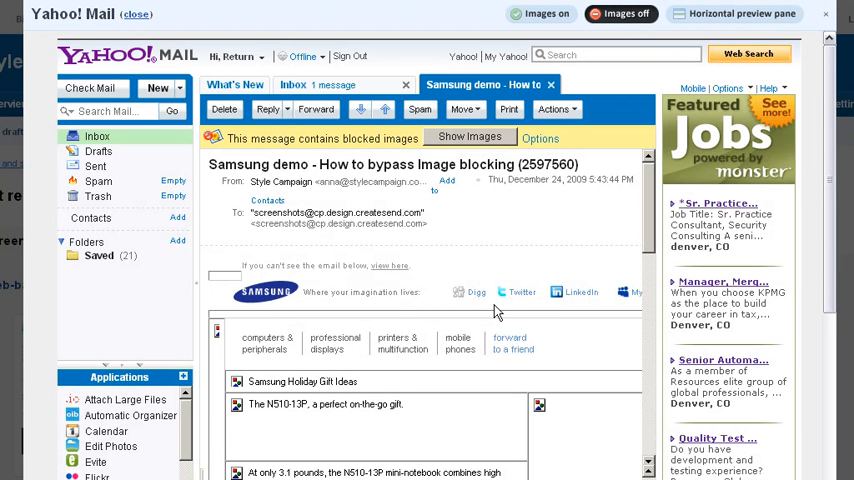
left_click(469, 137)
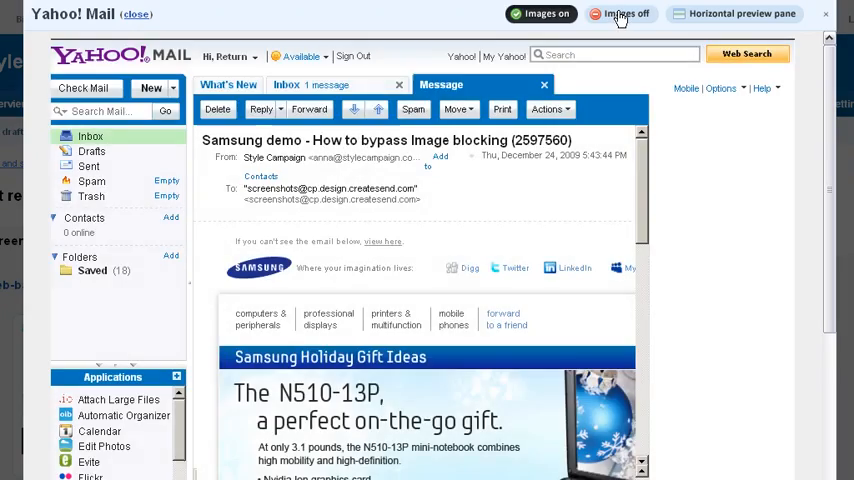
left_click(622, 14)
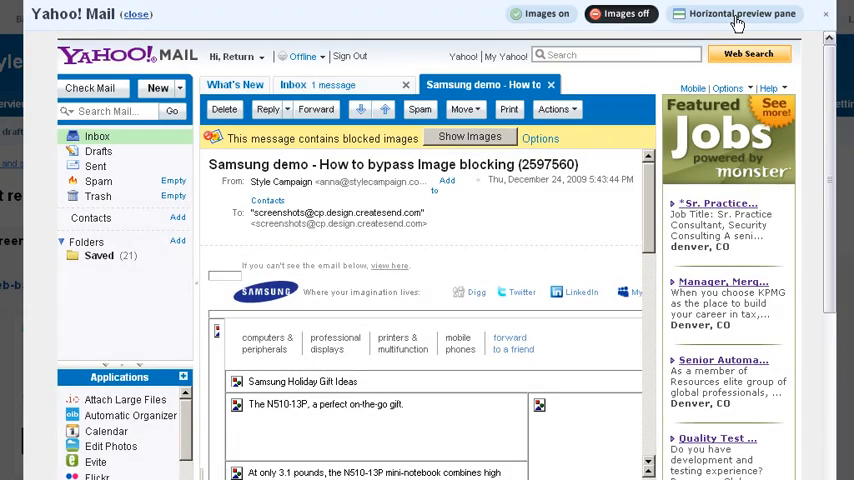
left_click(740, 13)
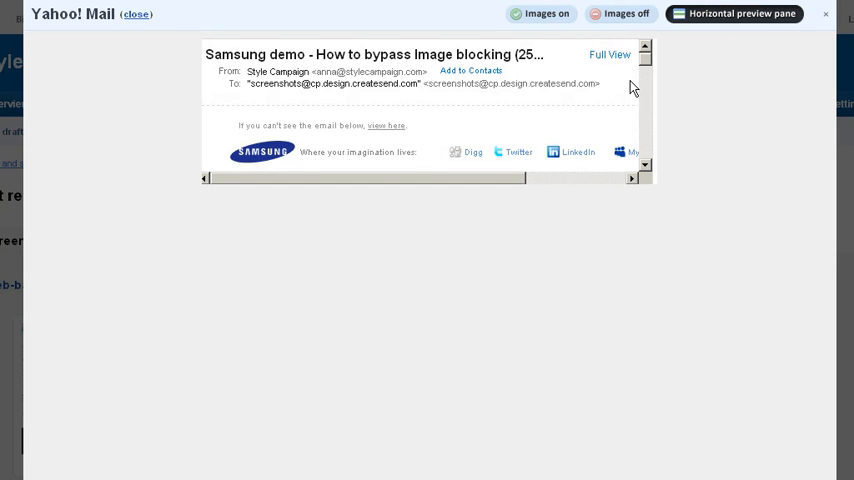
mouse_move(267, 167)
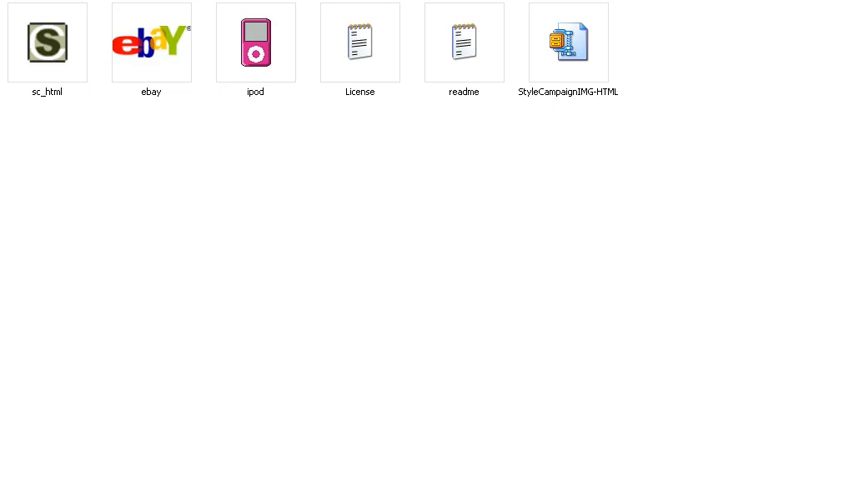
mouse_move(576, 157)
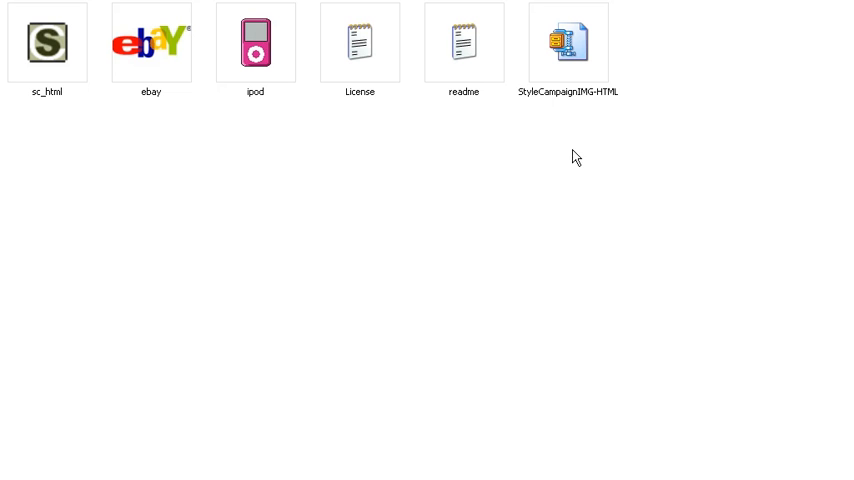
mouse_move(57, 42)
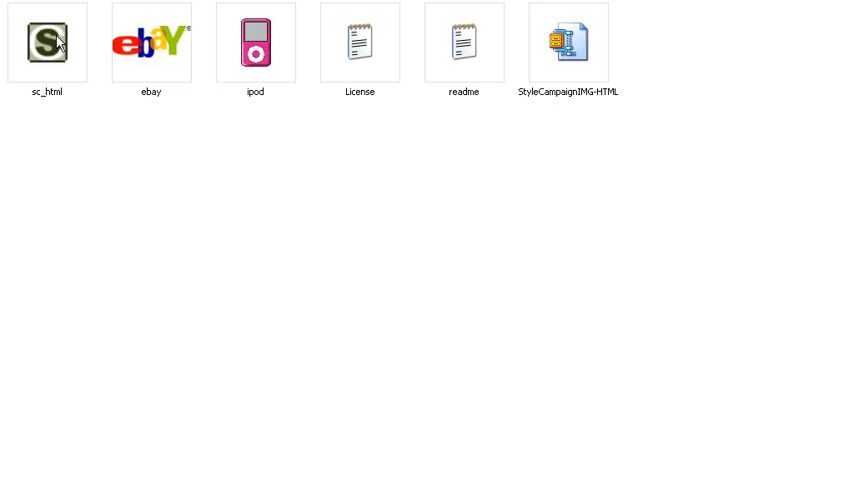
mouse_move(392, 157)
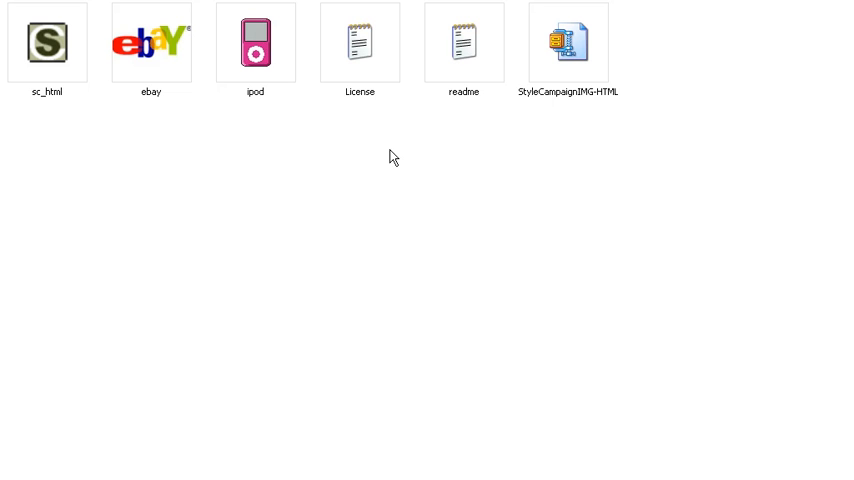
mouse_move(380, 112)
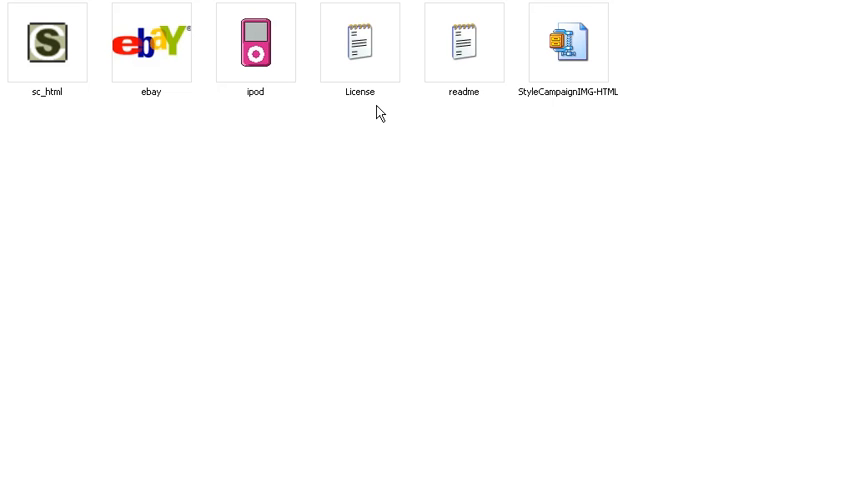
mouse_move(374, 118)
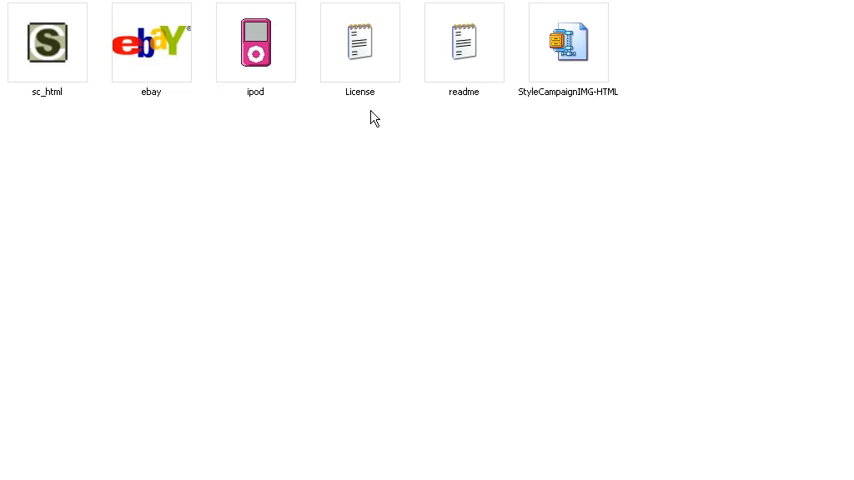
mouse_move(160, 63)
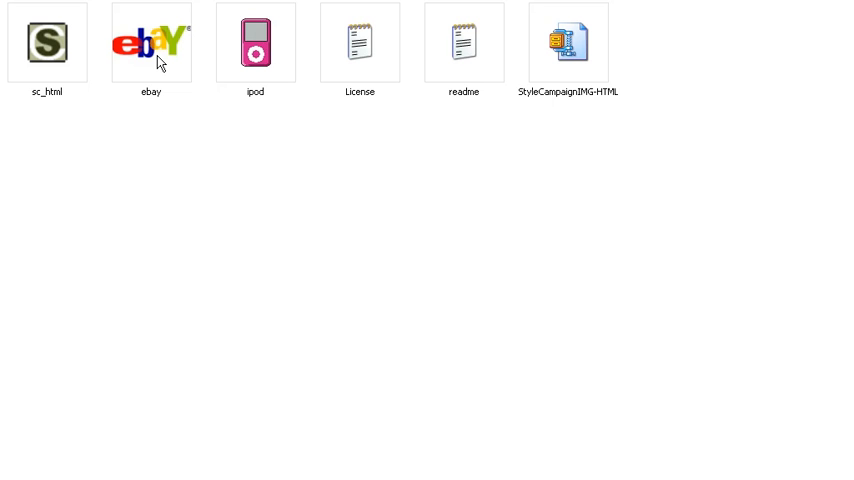
mouse_move(162, 42)
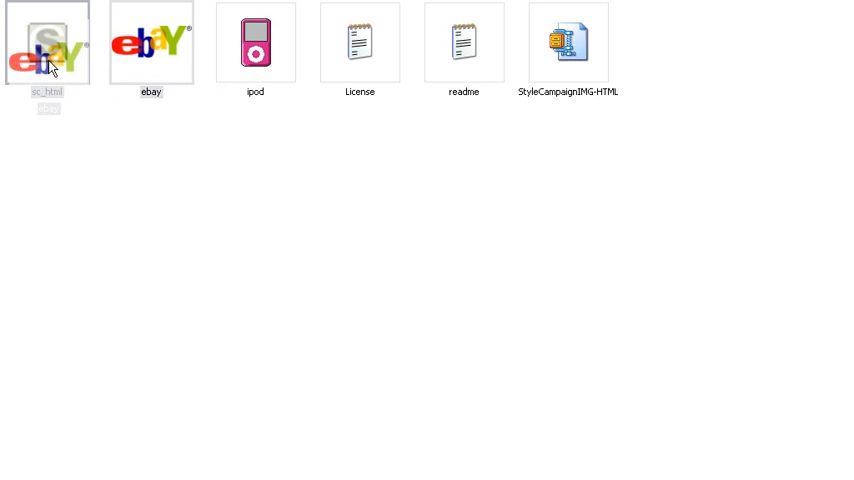
Convert ebay.bmp with sc_html.exe to generate ebay.html in the app folder
double_click(47, 42)
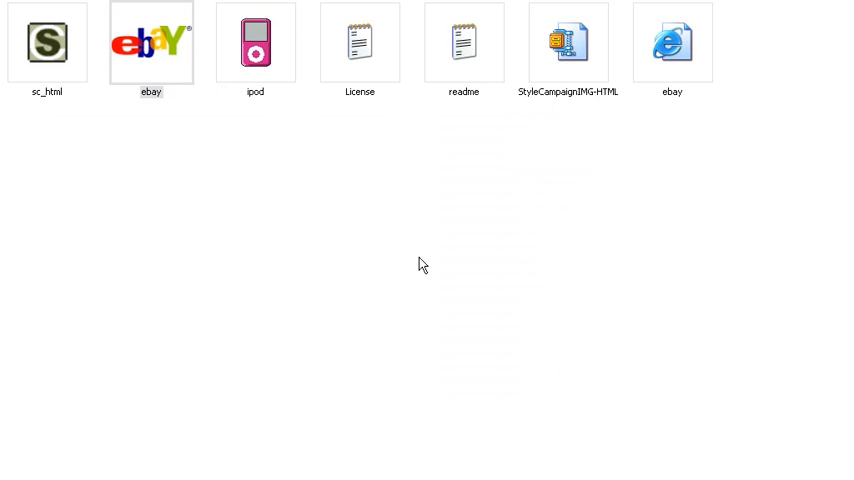
mouse_move(682, 150)
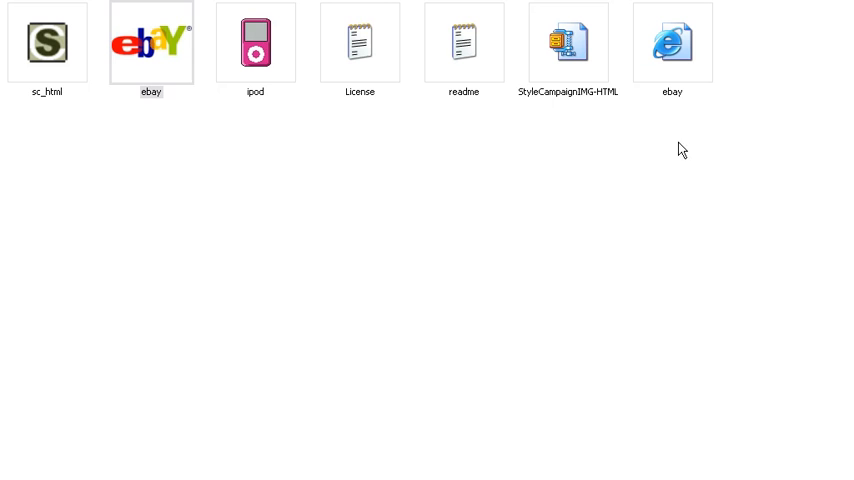
mouse_move(674, 81)
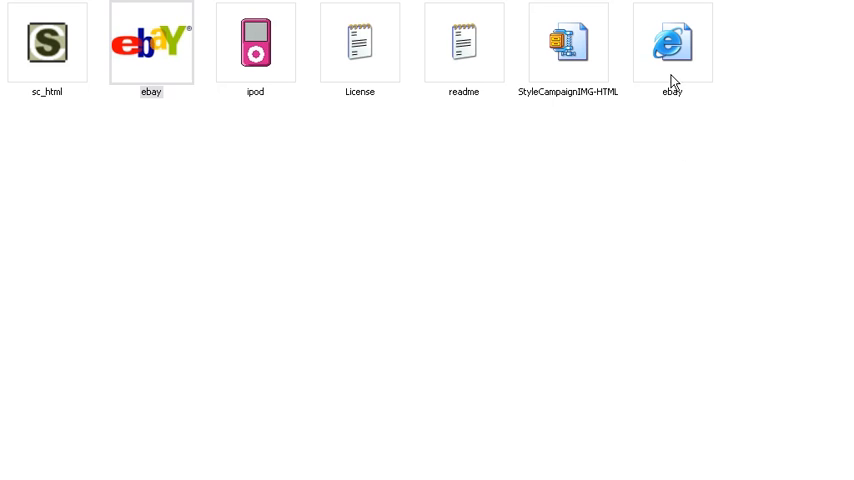
mouse_move(355, 204)
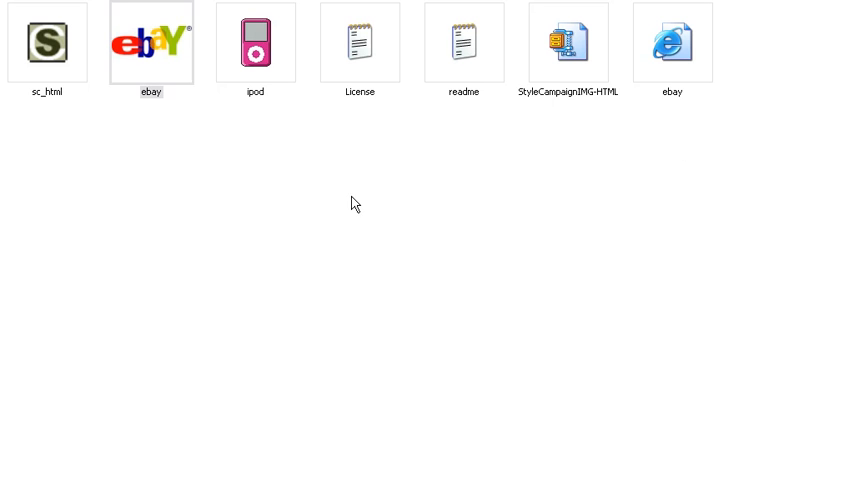
mouse_move(147, 55)
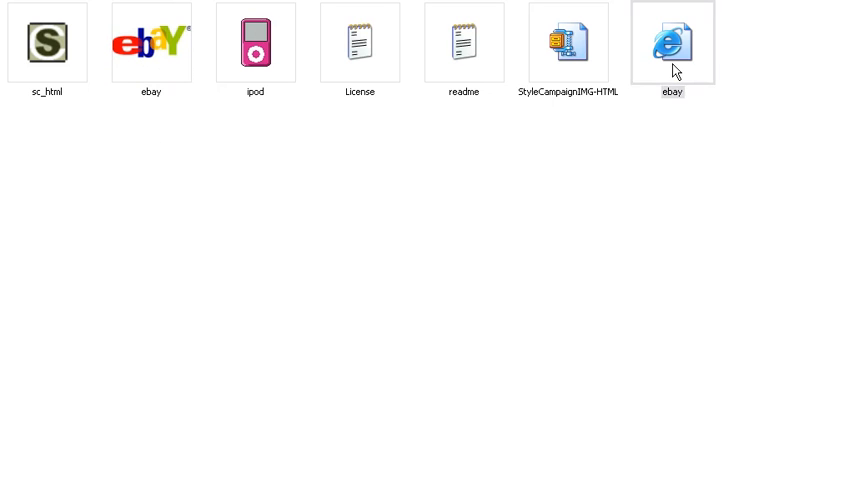
Open ebay.html in Internet Explorer, scroll its HTML source, then close the page
double_click(672, 42)
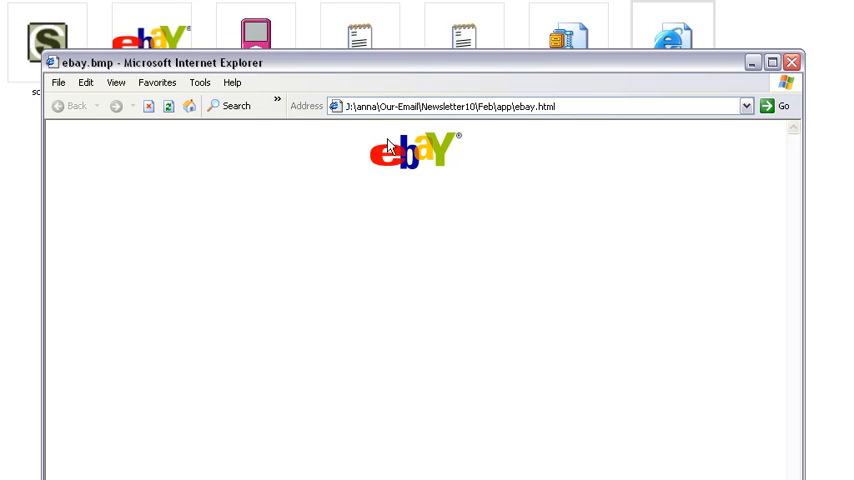
mouse_move(138, 100)
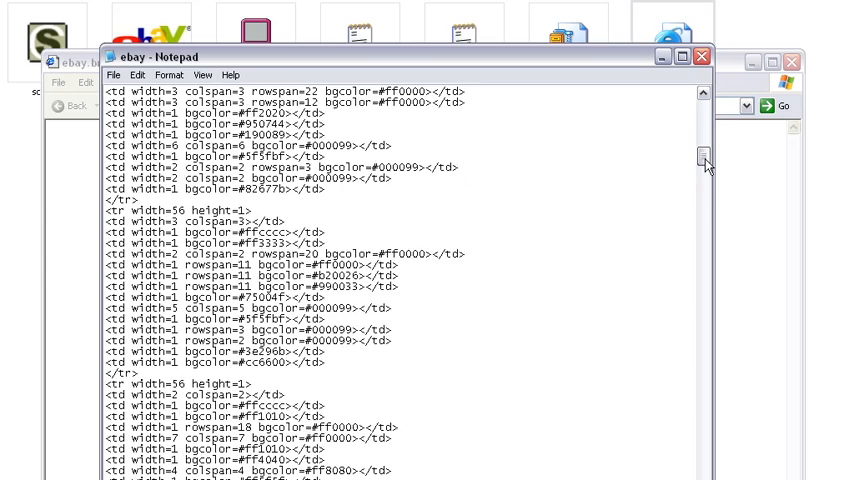
scroll("down", 3)
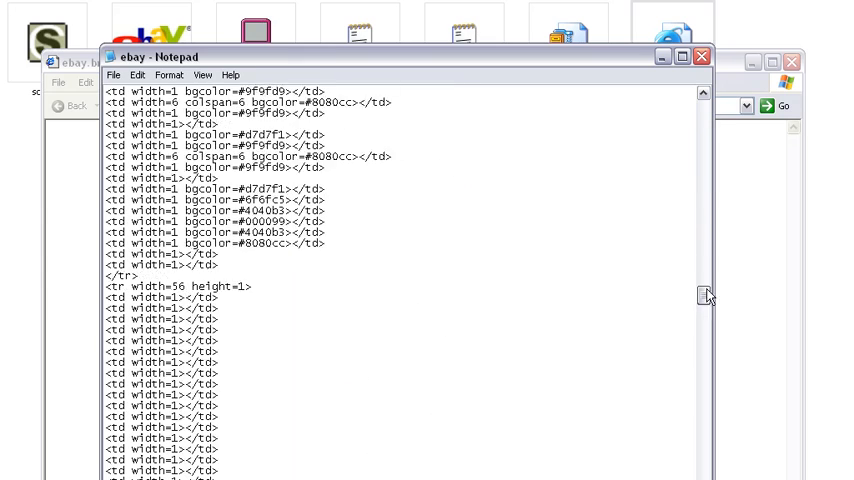
scroll("down", 3)
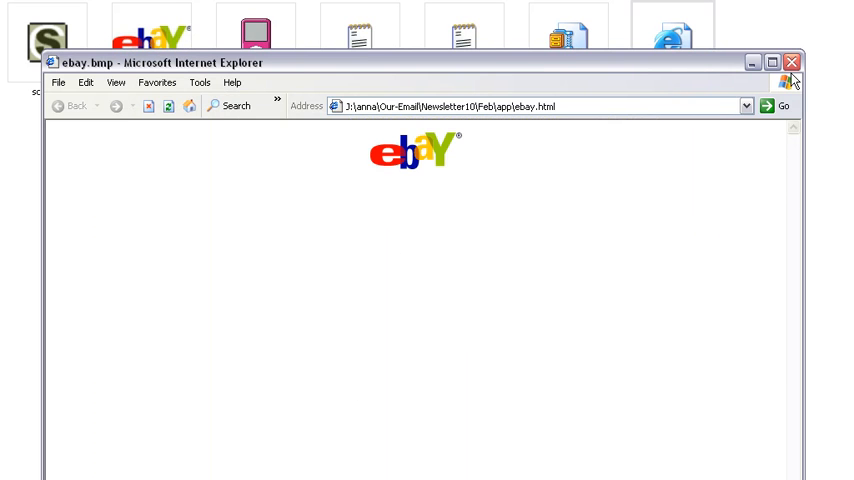
left_click(791, 61)
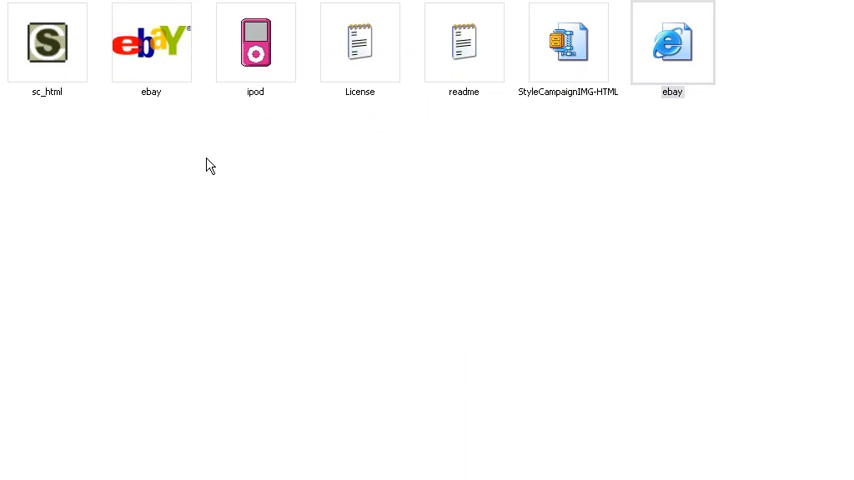
mouse_move(274, 115)
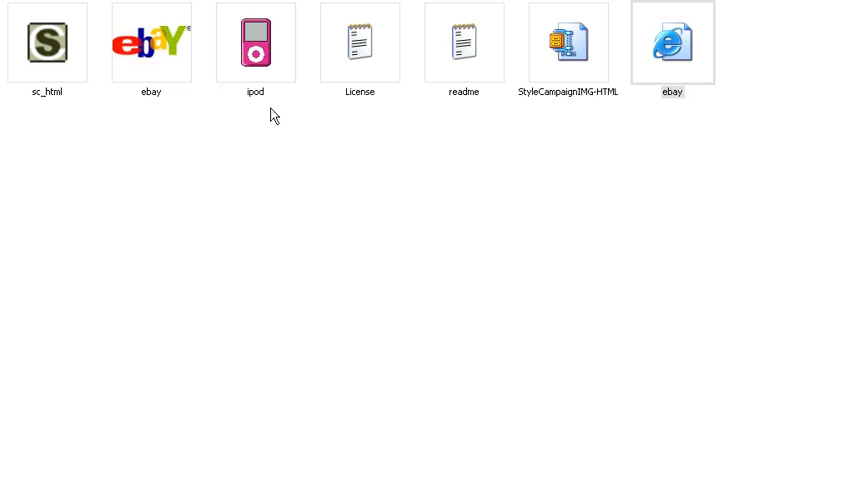
mouse_move(265, 124)
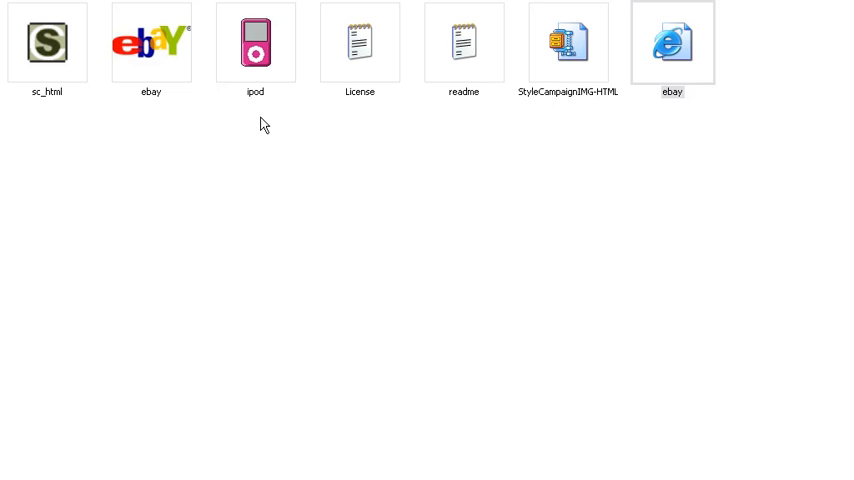
mouse_move(262, 67)
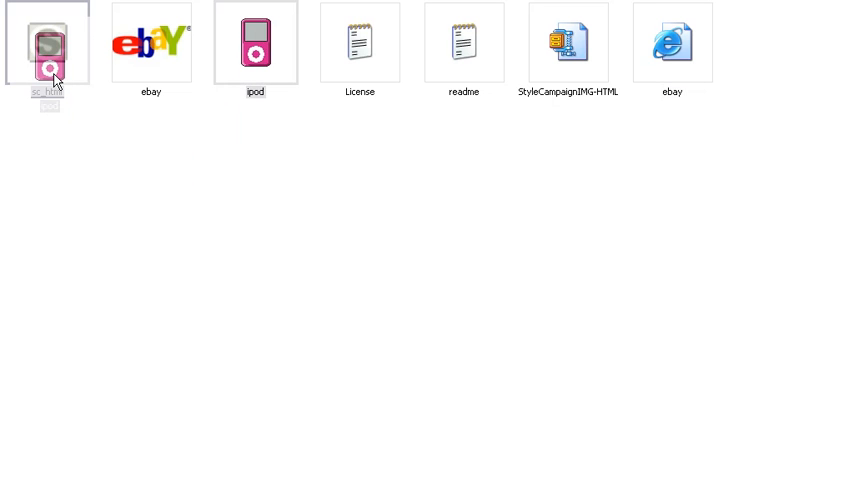
Run sc_html on the pink iPod bitmap with scale 10 to produce ipod.html
double_click(47, 42)
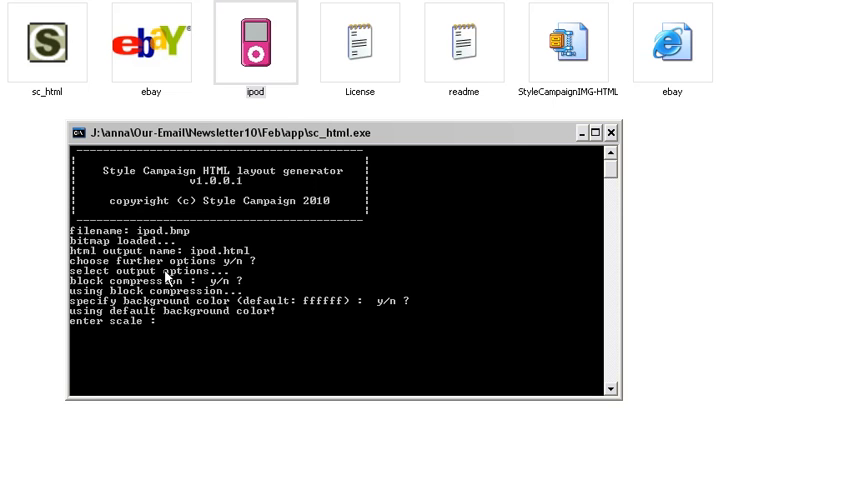
type("10")
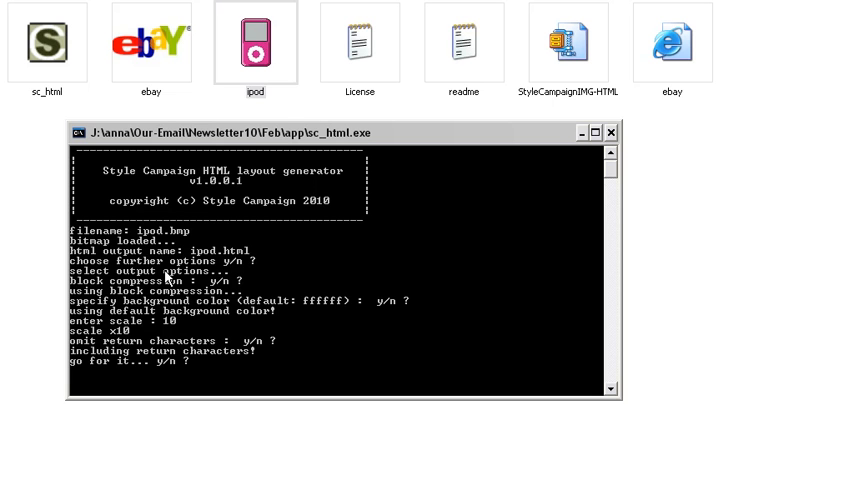
left_click(611, 131)
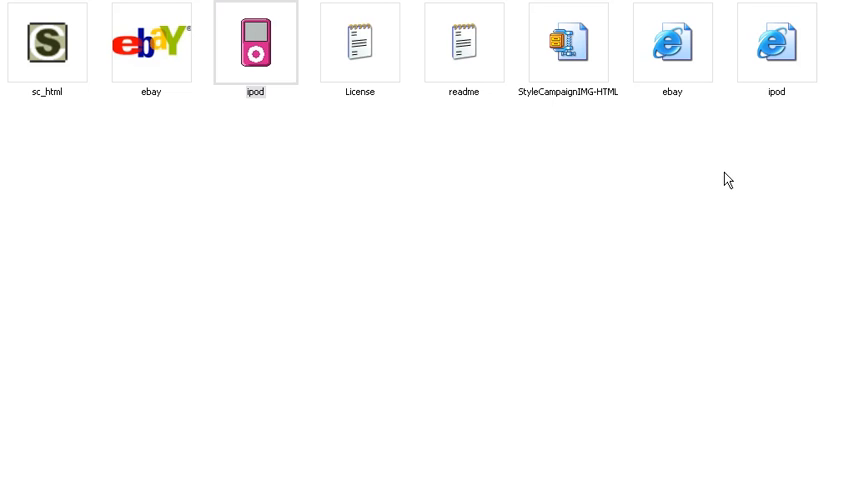
Open ipod.html in Internet Explorer and view its table-cell source in Notepad
left_click(776, 42)
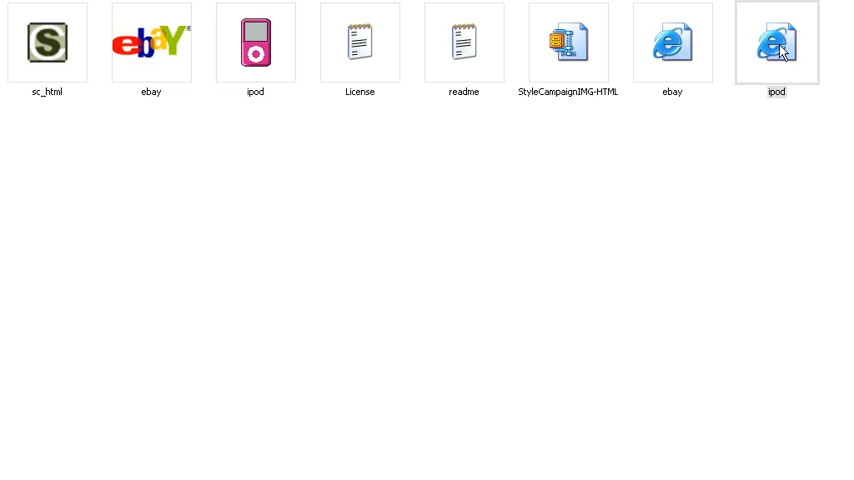
double_click(776, 42)
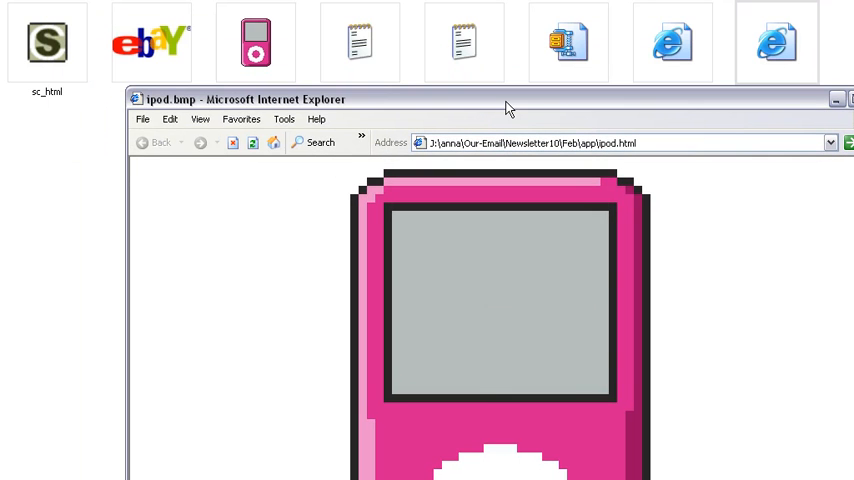
mouse_move(255, 52)
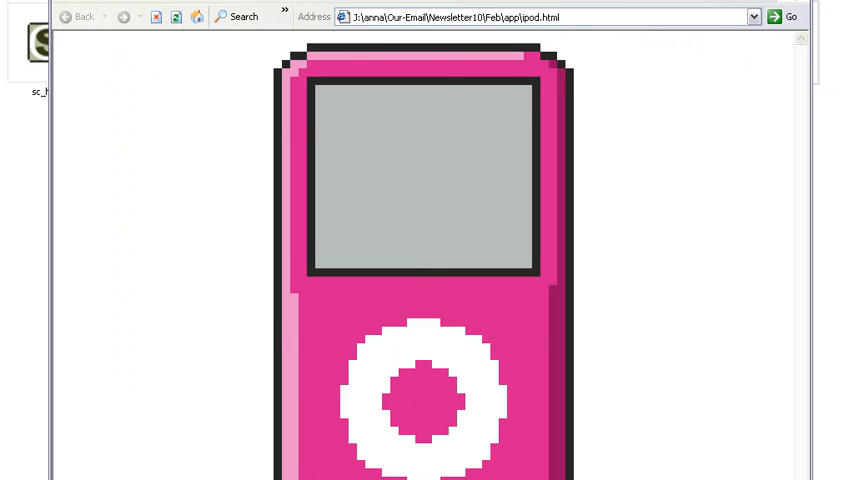
left_click(130, 79)
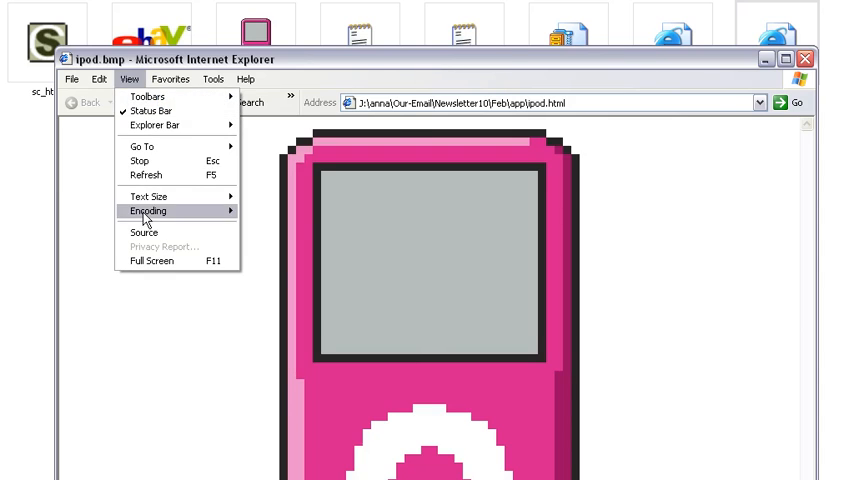
left_click(143, 232)
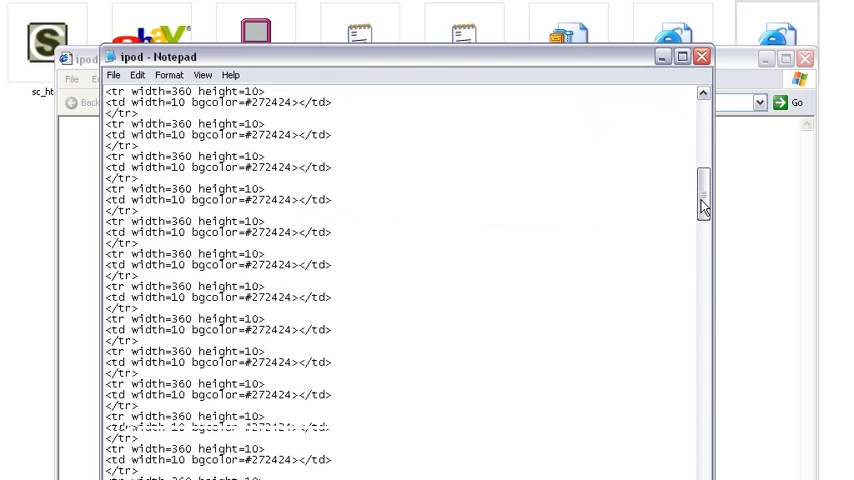
scroll("up", 3)
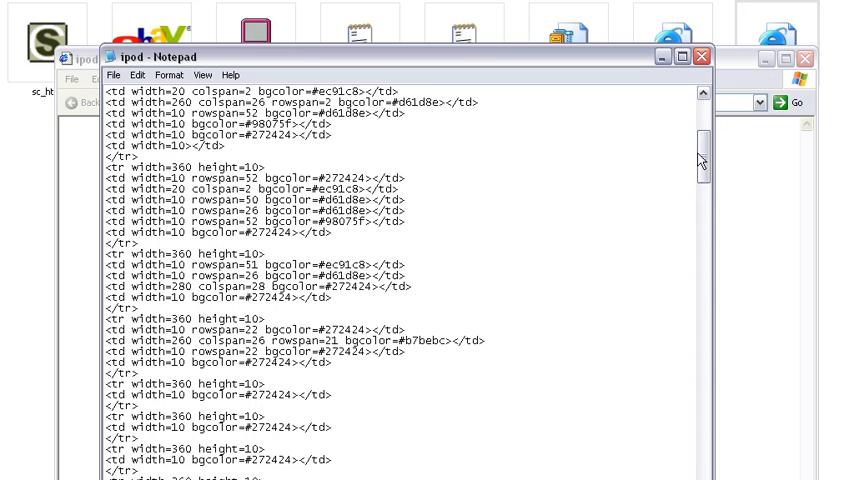
mouse_move(670, 115)
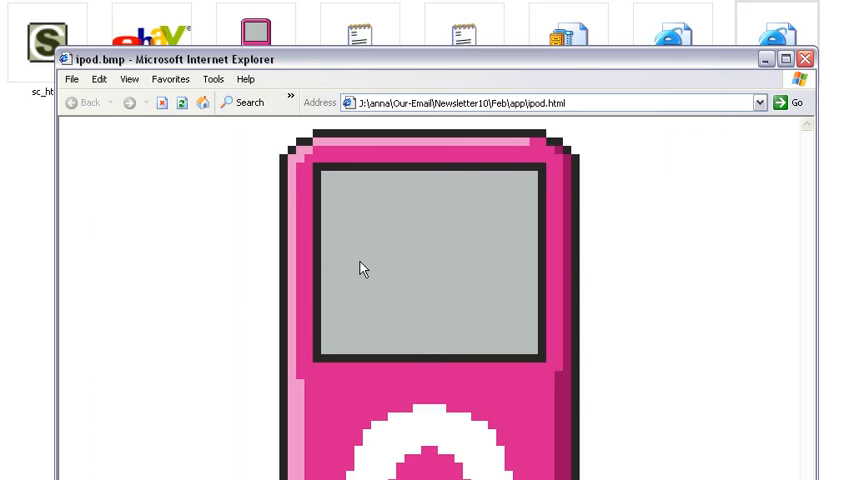
mouse_move(430, 250)
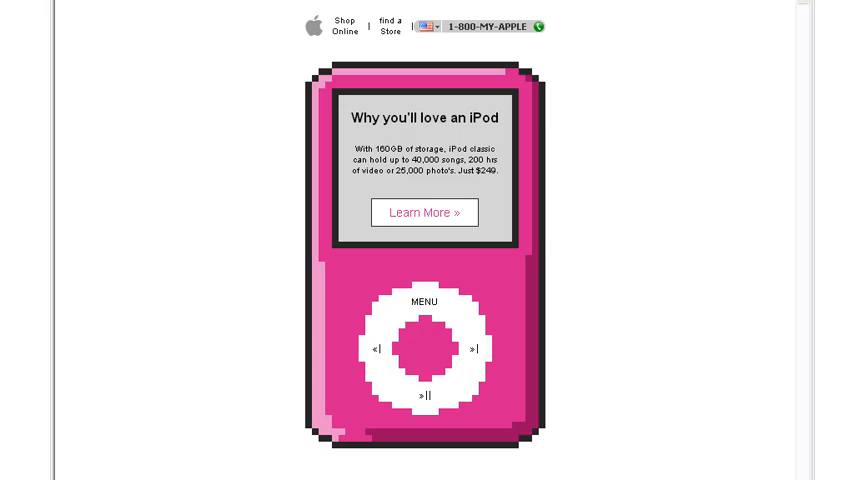
mouse_move(518, 150)
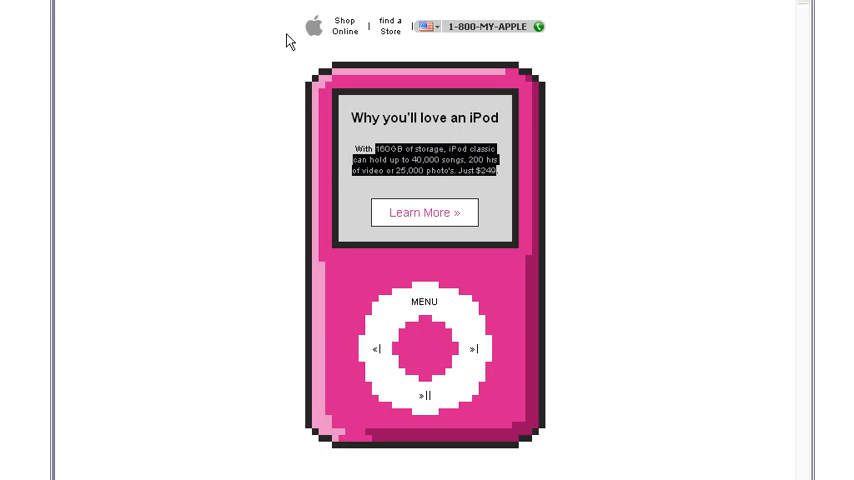
mouse_move(245, 120)
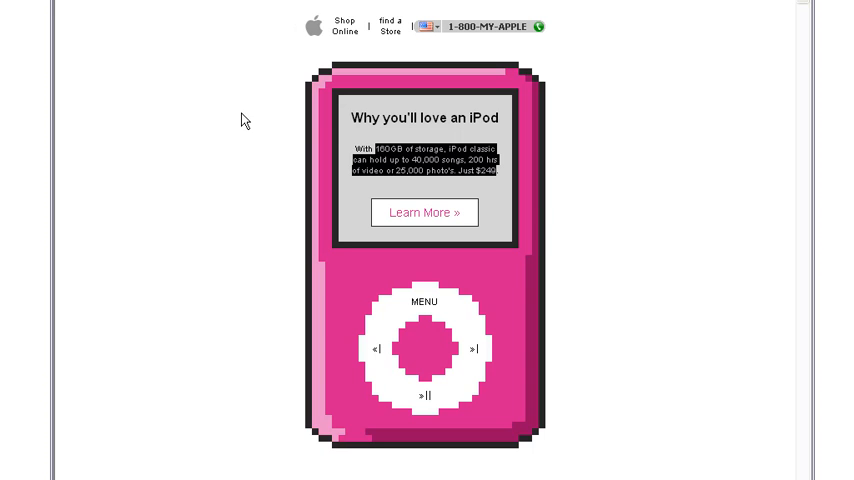
mouse_move(266, 278)
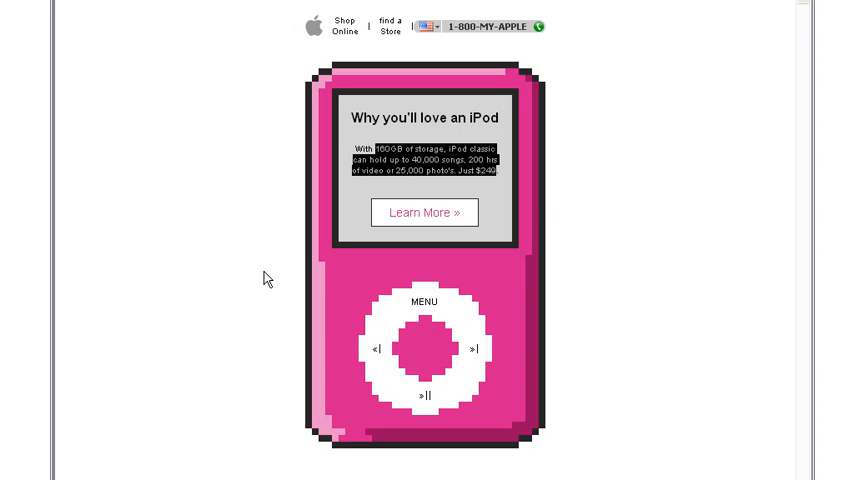